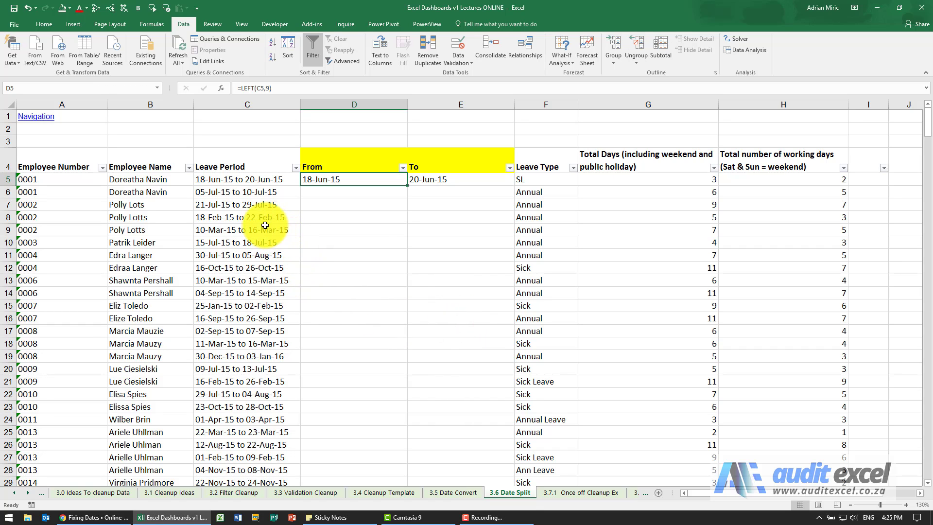
# Extract the first 9 characters of C6 into the From cell with LEFT, giving 05-Jul-15.
pyautogui.click(255, 179)
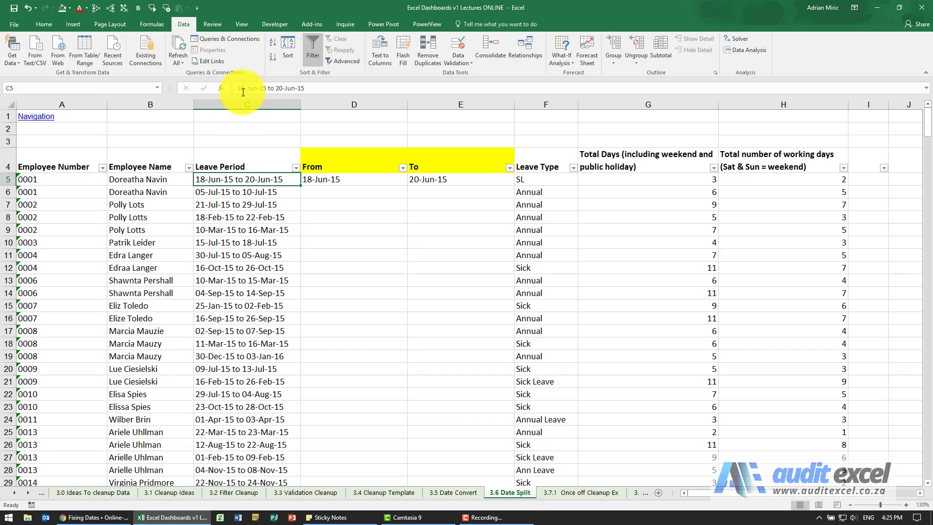
pyautogui.moveTo(290, 91)
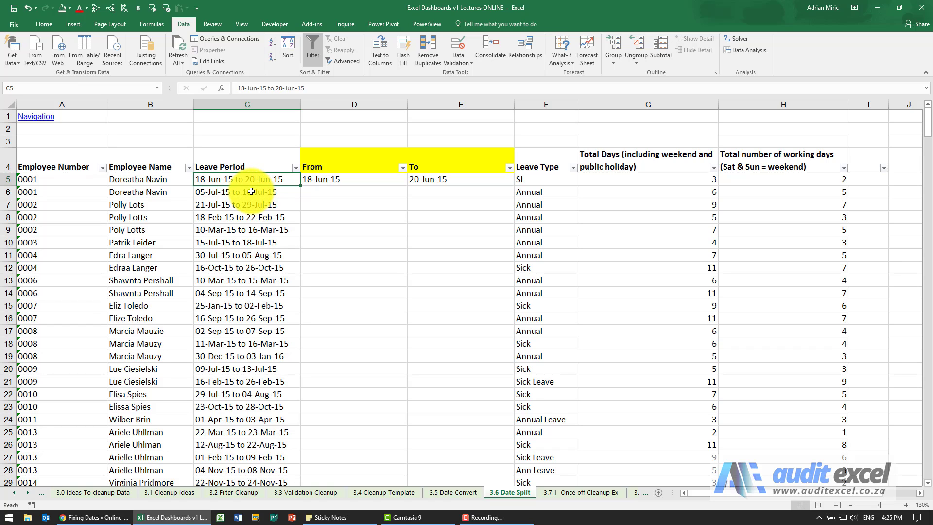
pyautogui.click(354, 191)
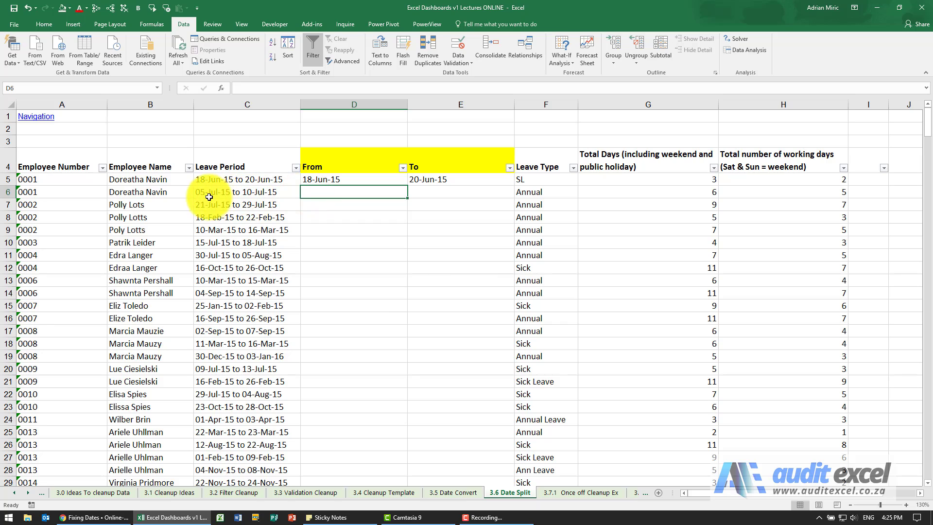
pyautogui.moveTo(202, 196)
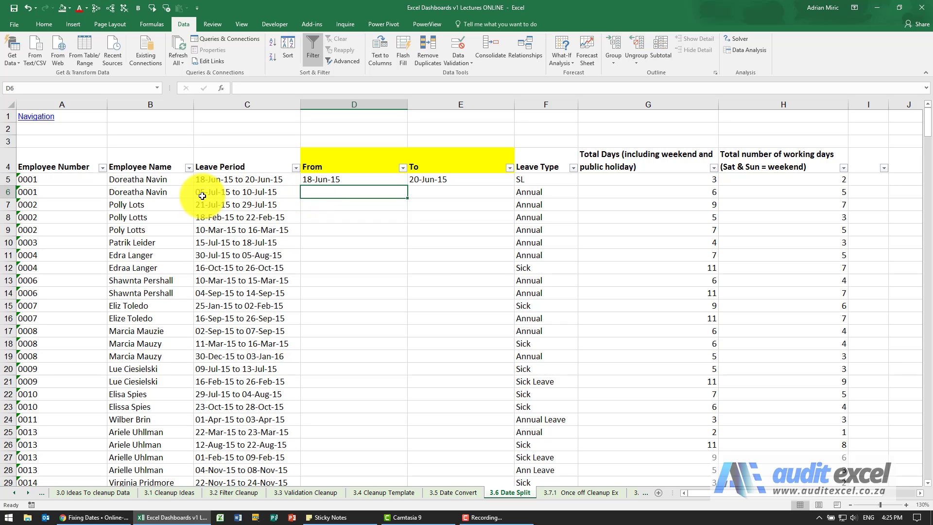
pyautogui.moveTo(244, 191)
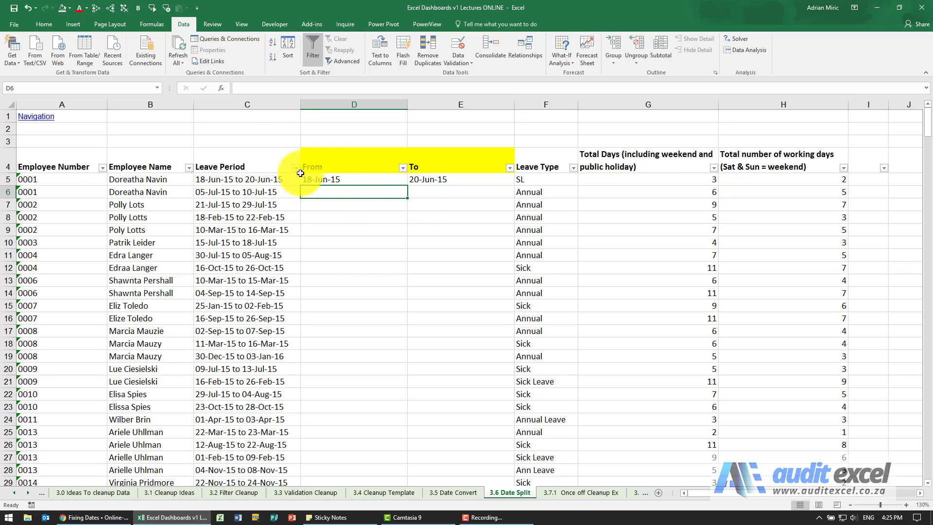
pyautogui.click(220, 88)
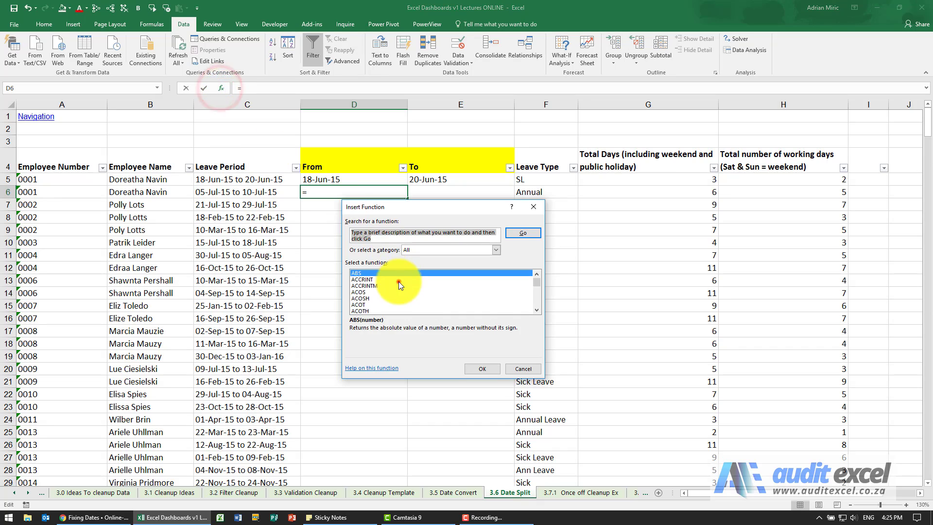
pyautogui.scroll(-3)
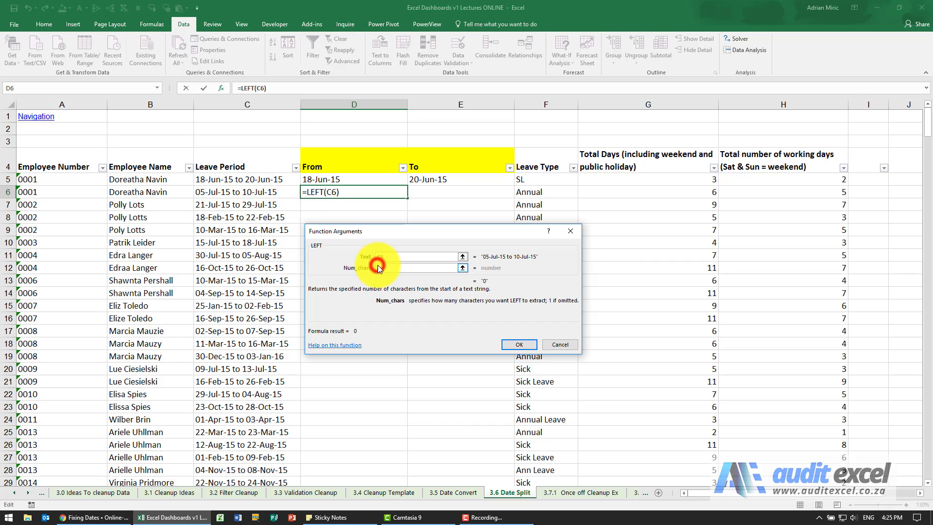
pyautogui.write('9')
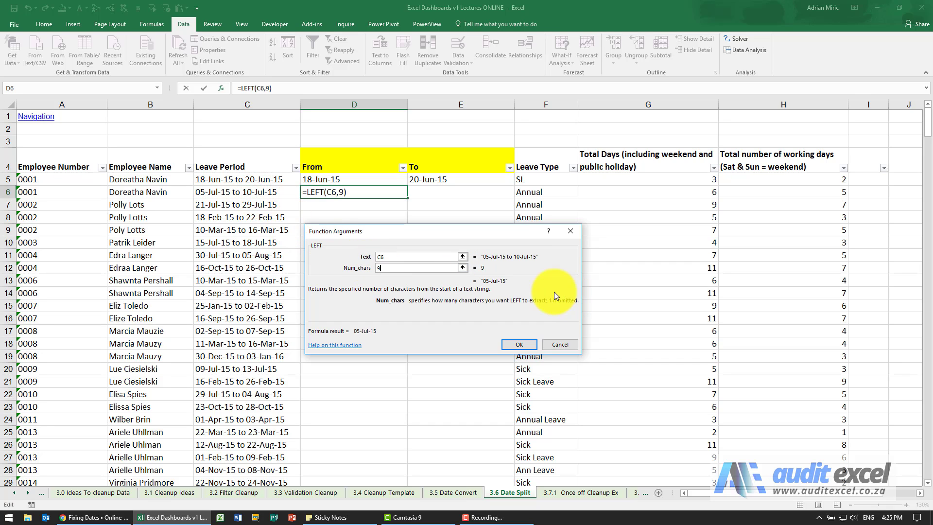
pyautogui.moveTo(517, 340)
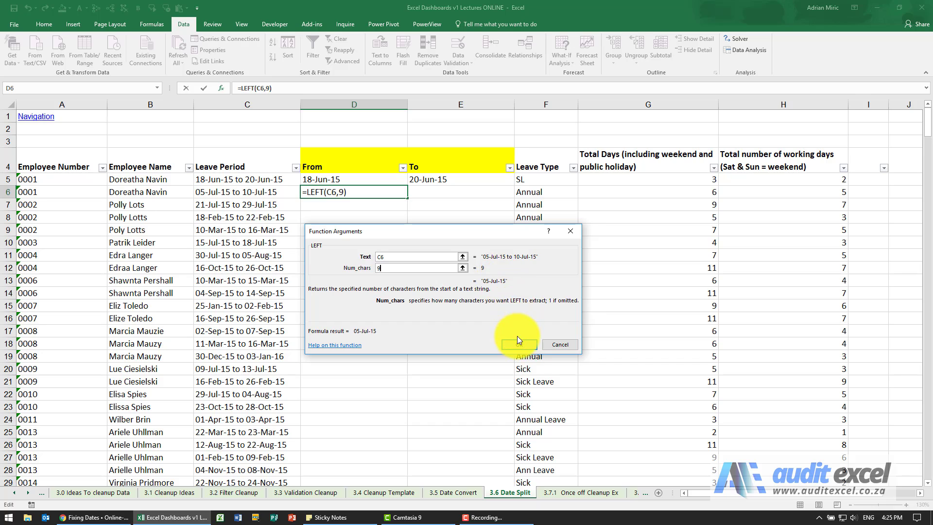
pyautogui.click(519, 344)
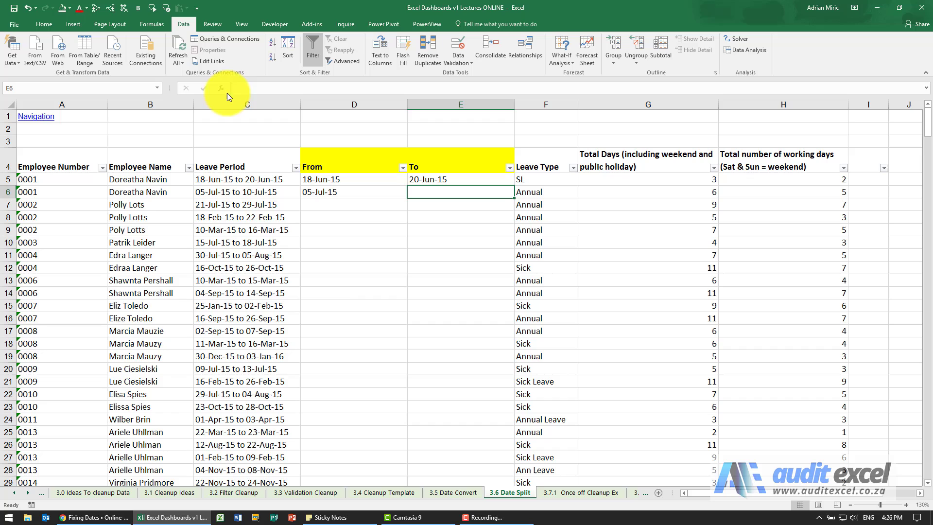
# Extract the last 9 characters of C6 into E6 with RIGHT, giving 10-Jul-15.
pyautogui.click(220, 87)
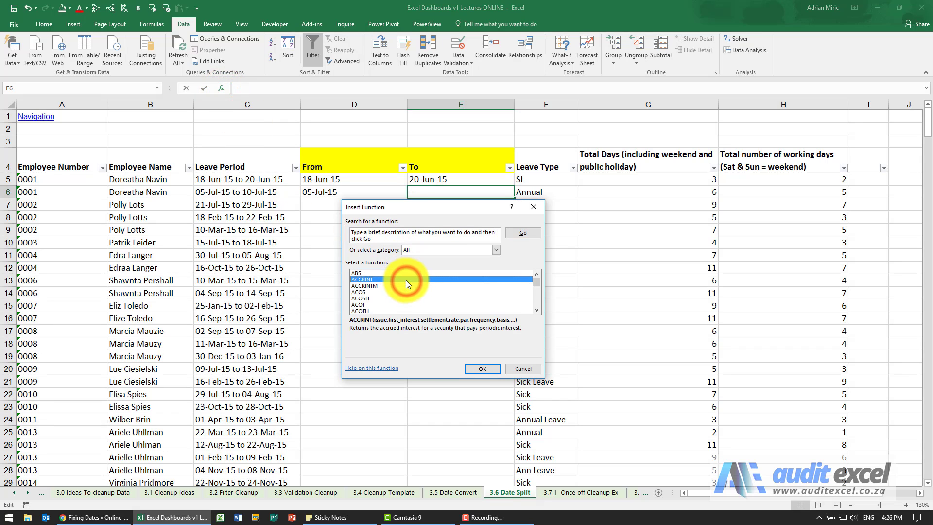
pyautogui.click(482, 368)
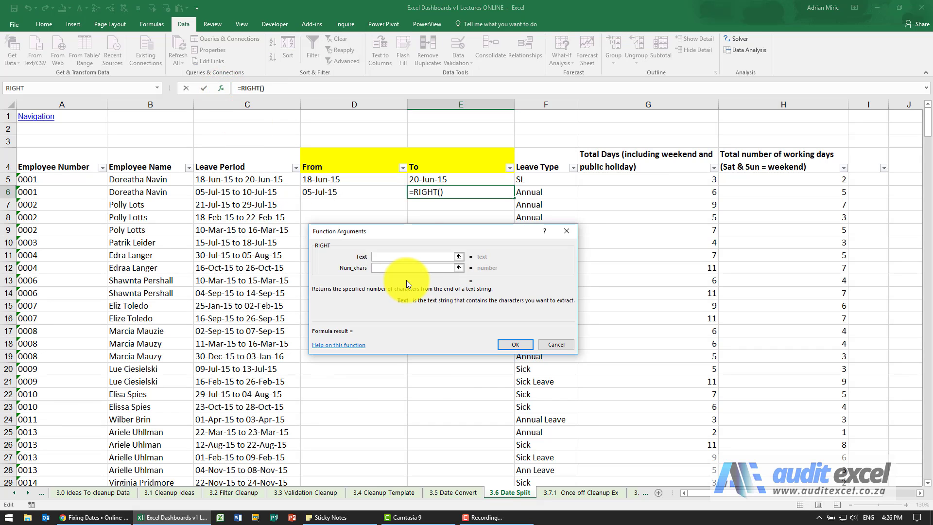
pyautogui.click(268, 192)
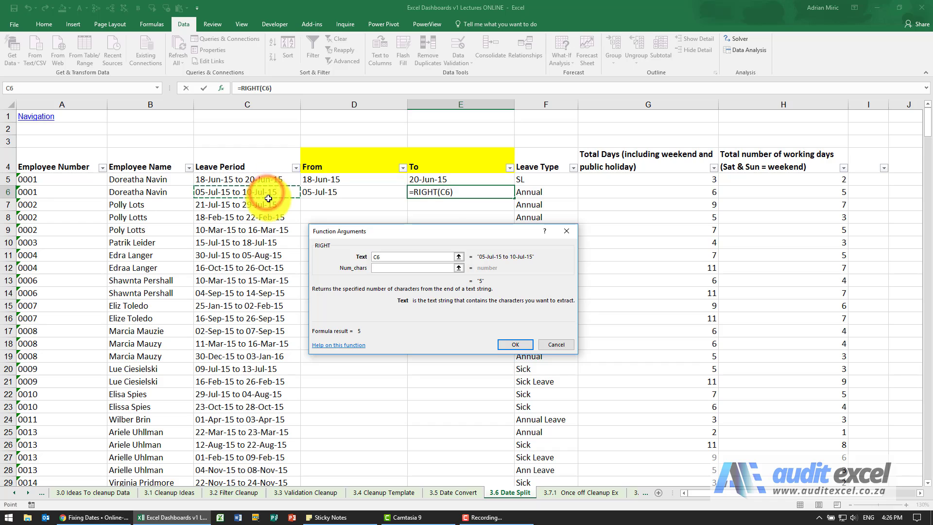
pyautogui.write('9')
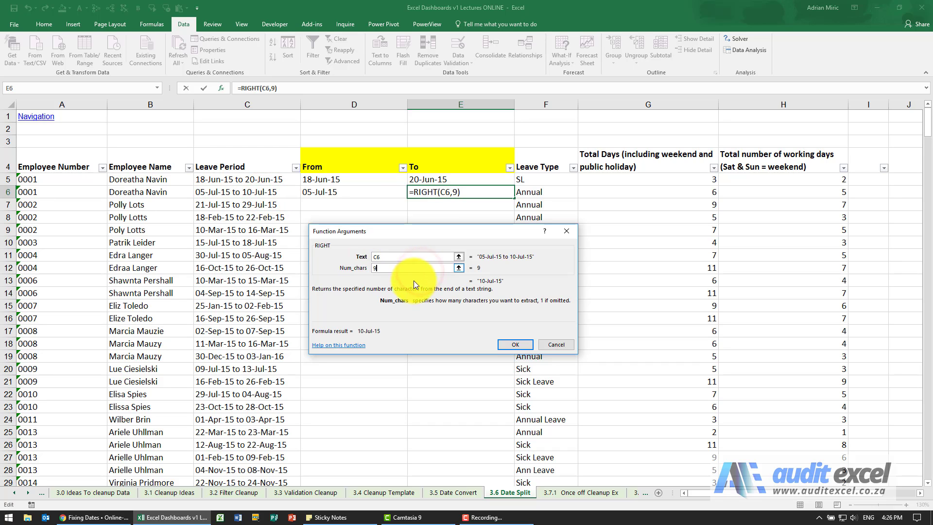
pyautogui.click(515, 344)
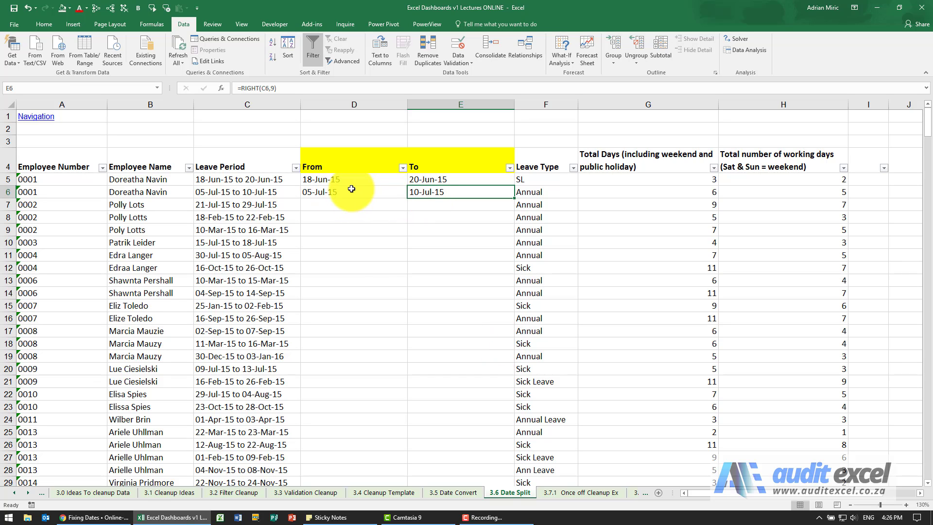
pyautogui.moveTo(388, 185)
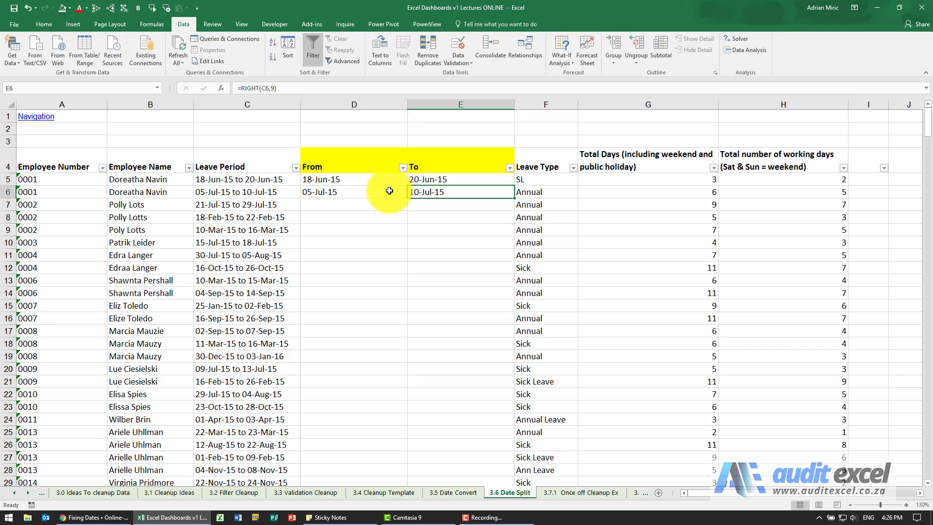
pyautogui.moveTo(393, 213)
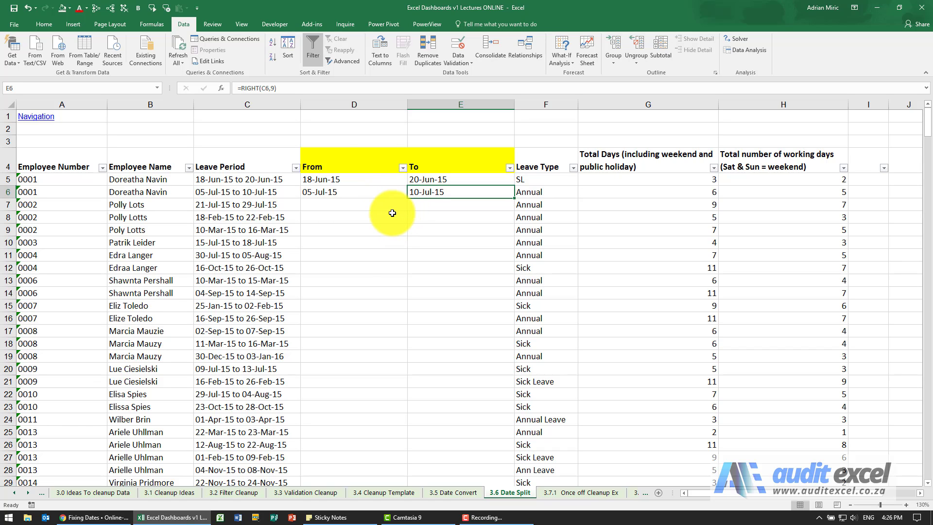